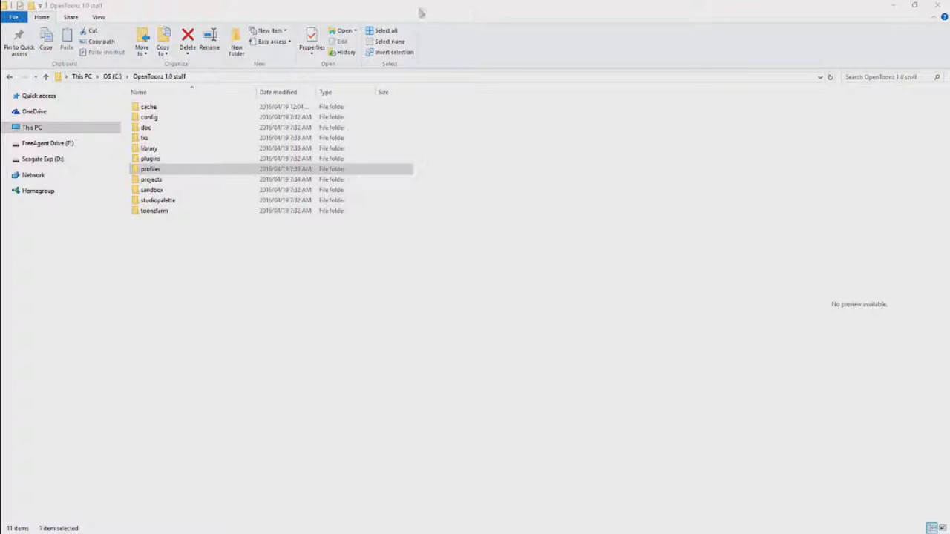
mouse_move(186, 87)
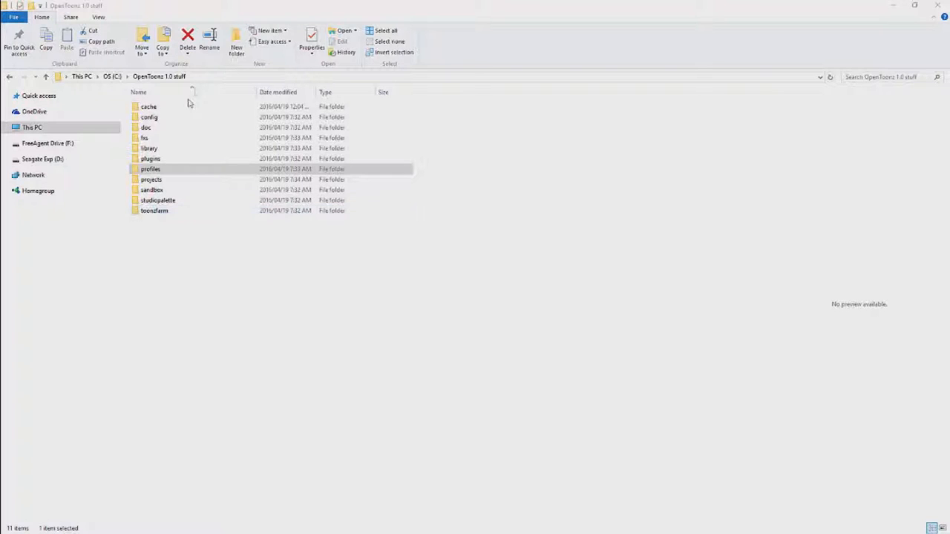
Step: Navigate into profiles > layouts > the personal OpenToonz.Simon layout folder
double_click(150, 168)
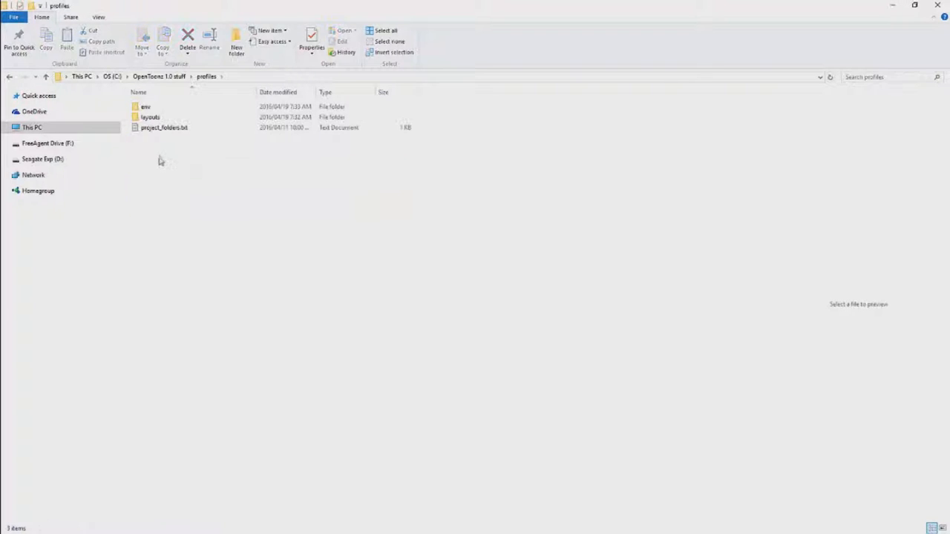
left_click(150, 117)
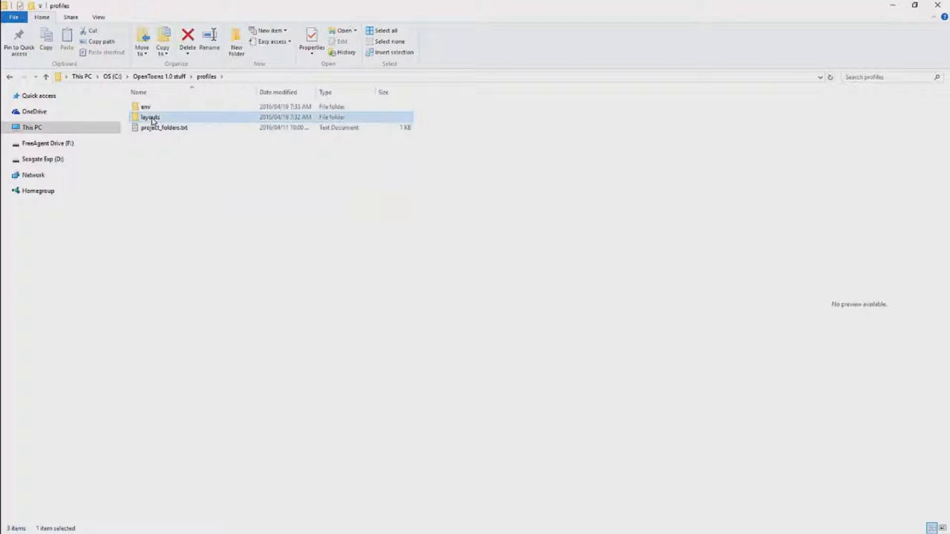
double_click(149, 116)
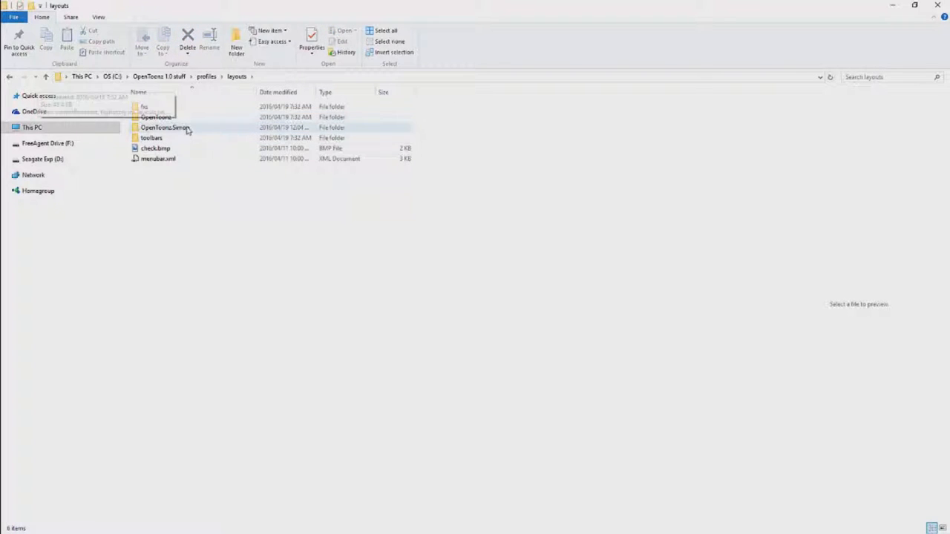
double_click(164, 126)
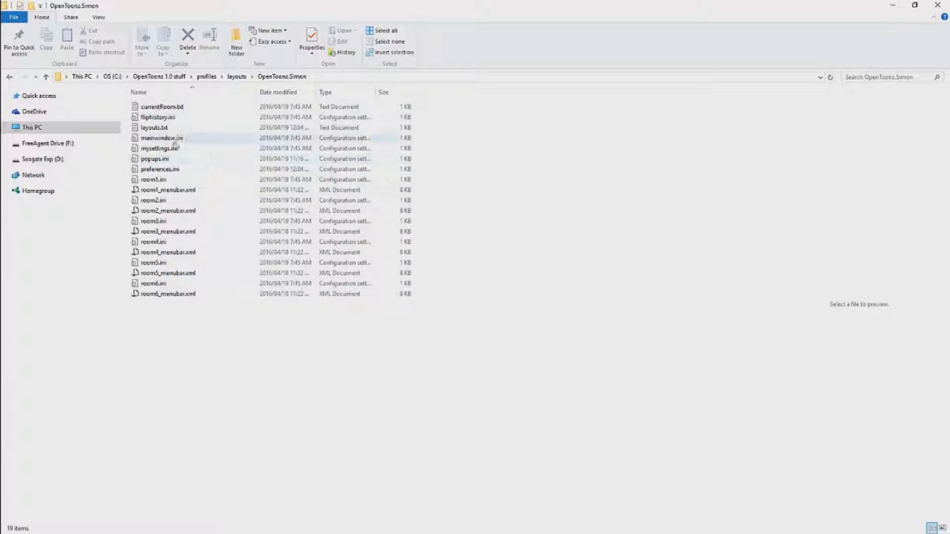
Step: Select the layouts text file, then preview room1.ini's pane settings in the preview pane
left_click(155, 127)
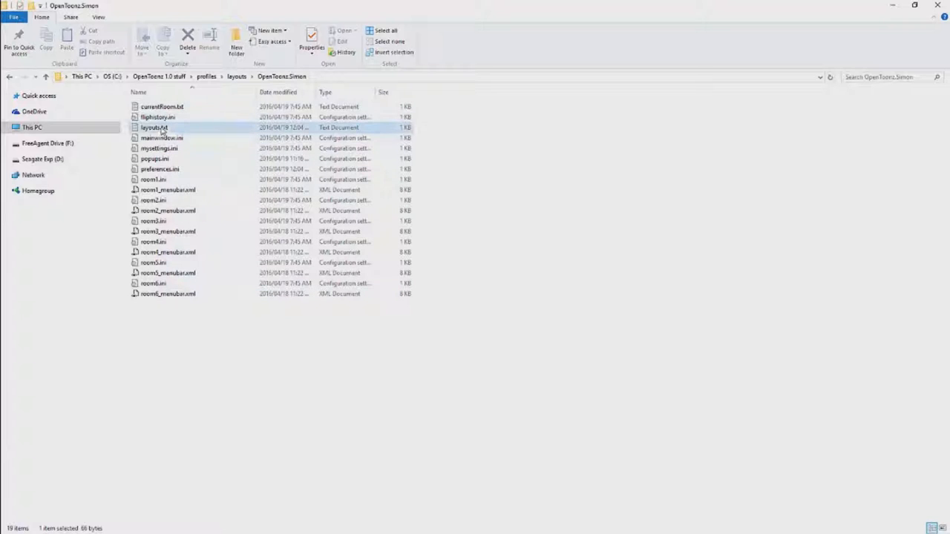
left_click(154, 178)
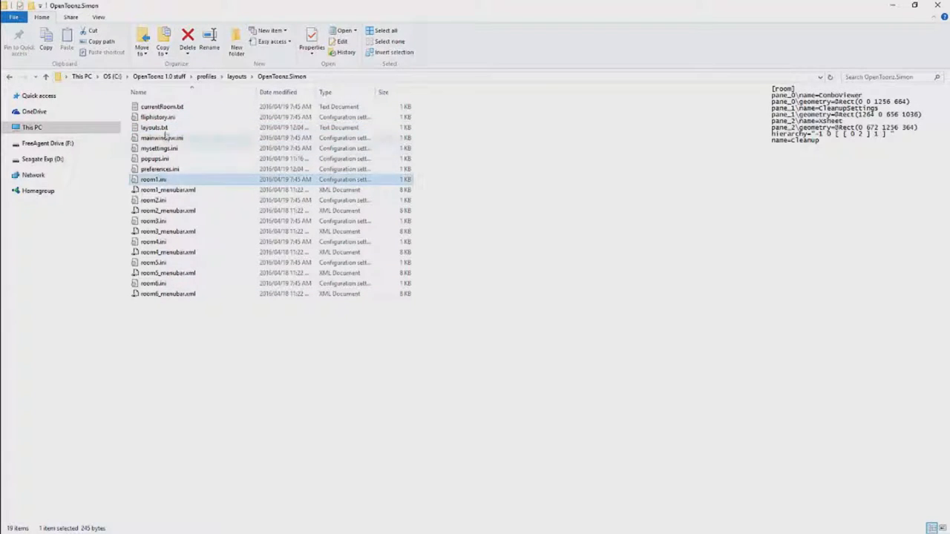
mouse_move(153, 184)
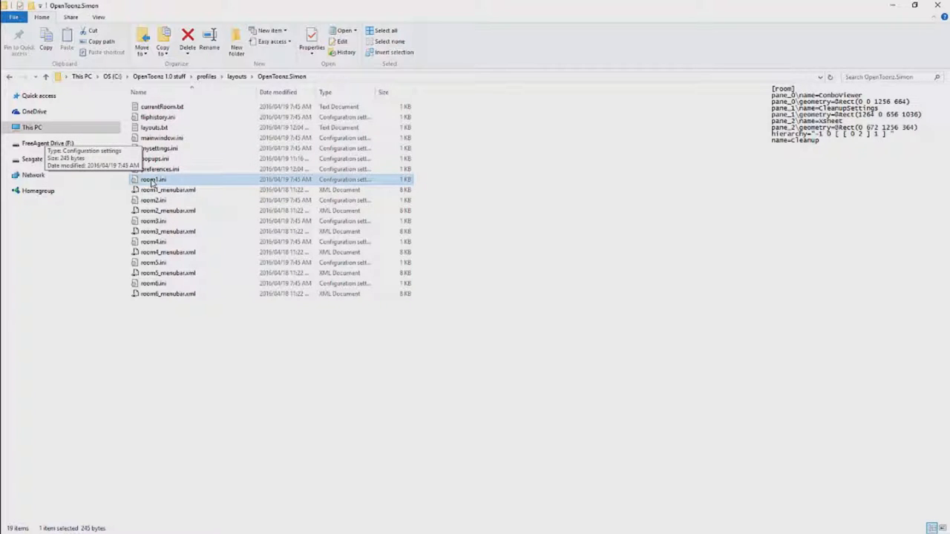
mouse_move(440, 85)
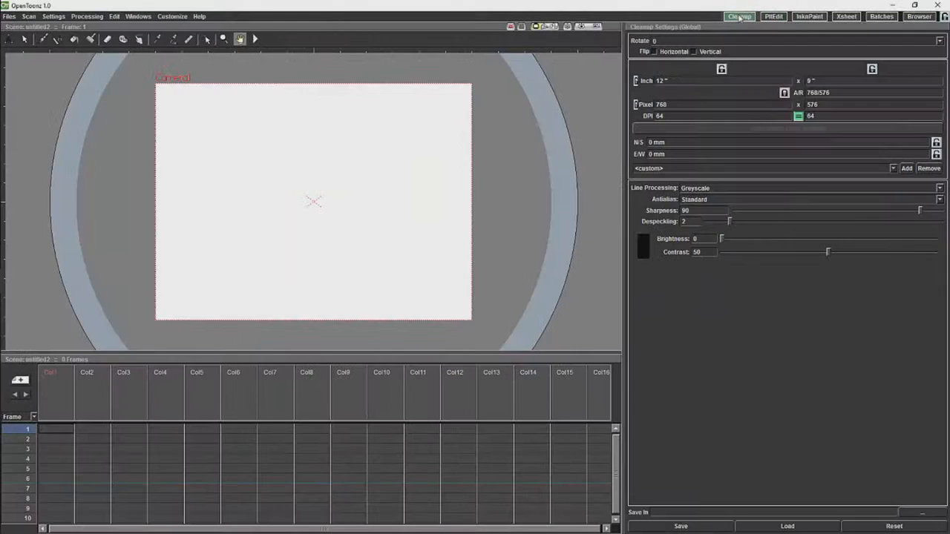
Step: Create a new empty room named Animation from the Cleanup room tab's options
right_click(739, 16)
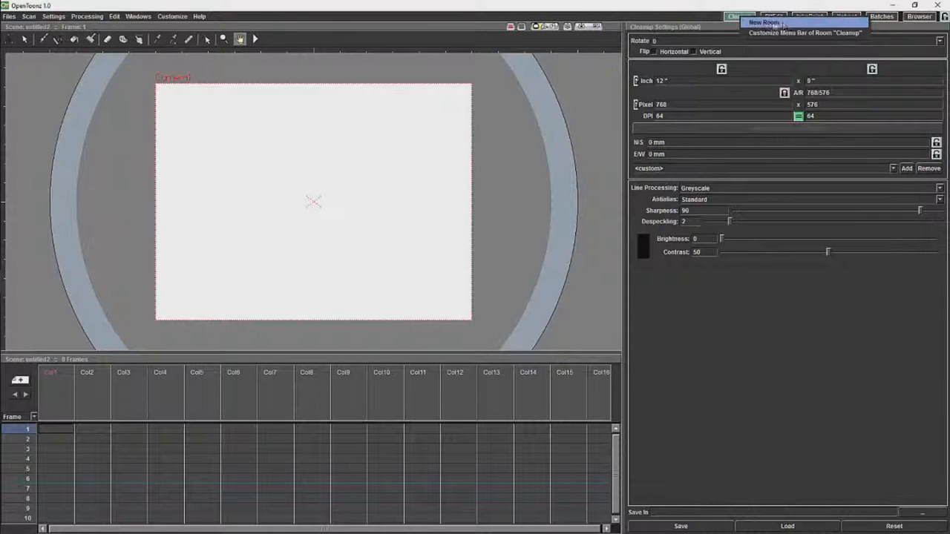
left_click(739, 15)
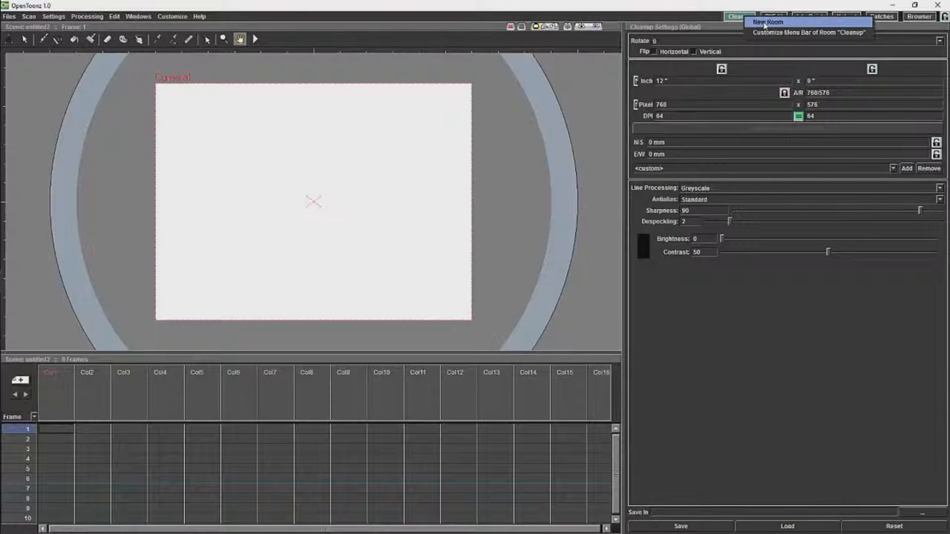
left_click(768, 22)
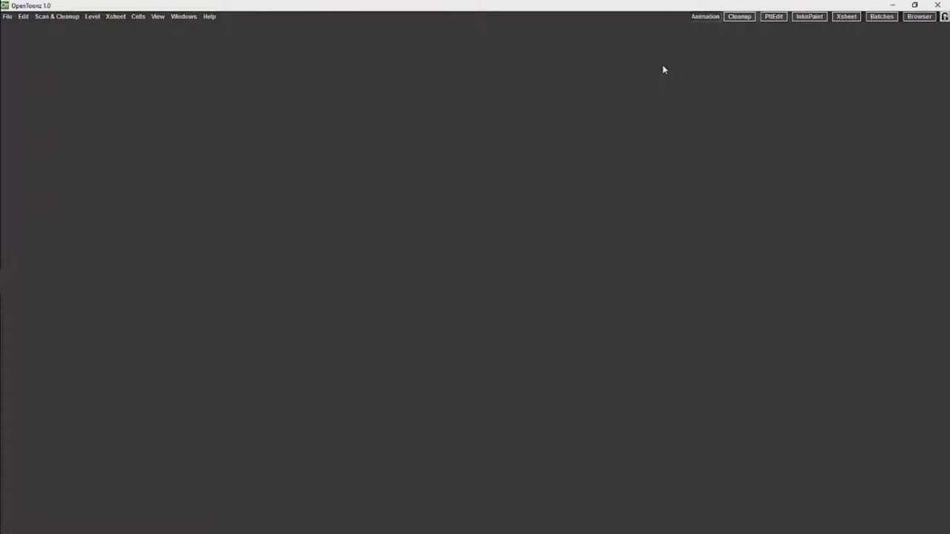
Step: Switch to the Animation room and bring up its Customize Menu Bar dialog
left_click(700, 16)
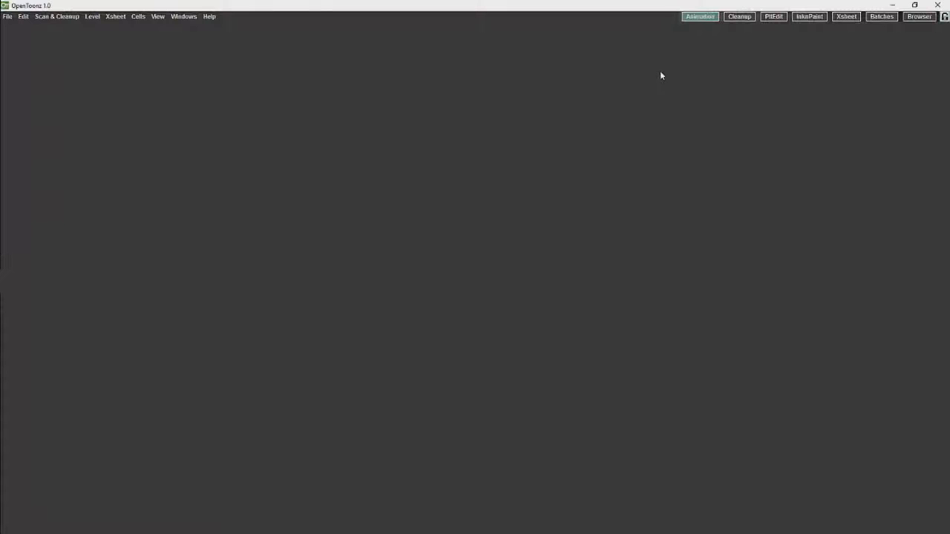
right_click(699, 15)
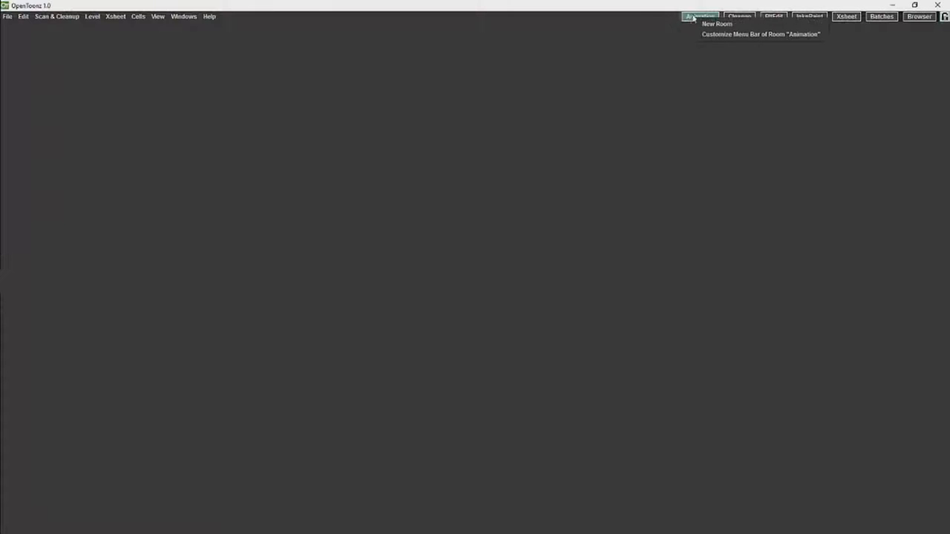
left_click(760, 34)
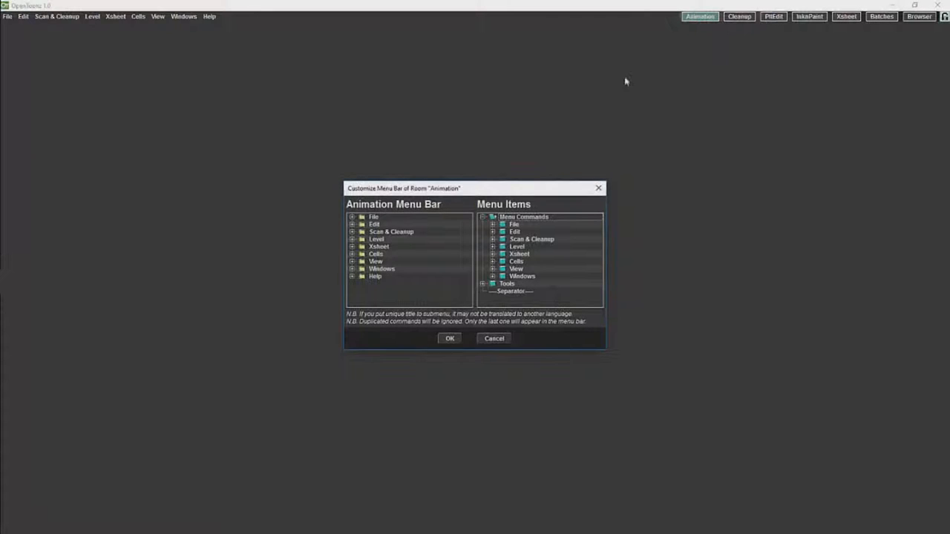
mouse_move(444, 267)
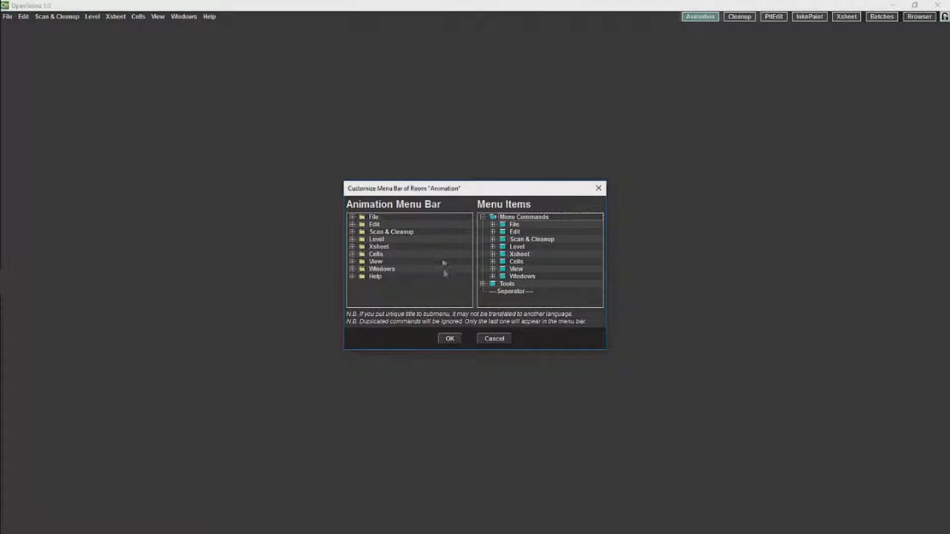
Step: Expand the Help and File menu entries for review, then close the dialog without changes
left_click(353, 276)
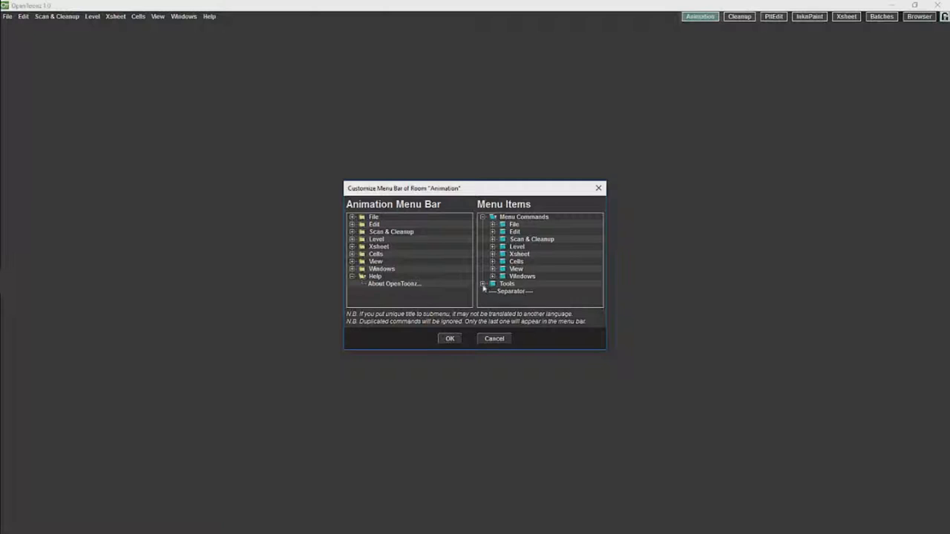
left_click(506, 283)
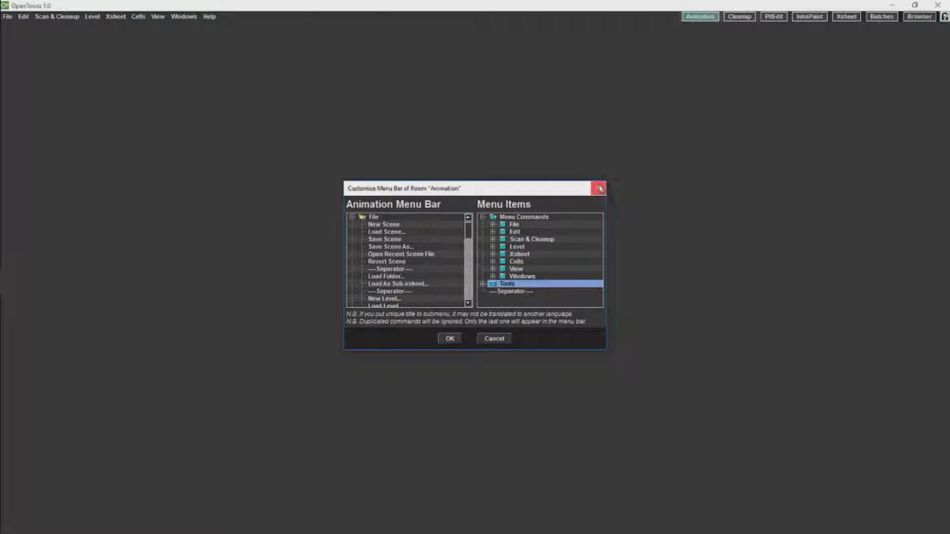
left_click(183, 15)
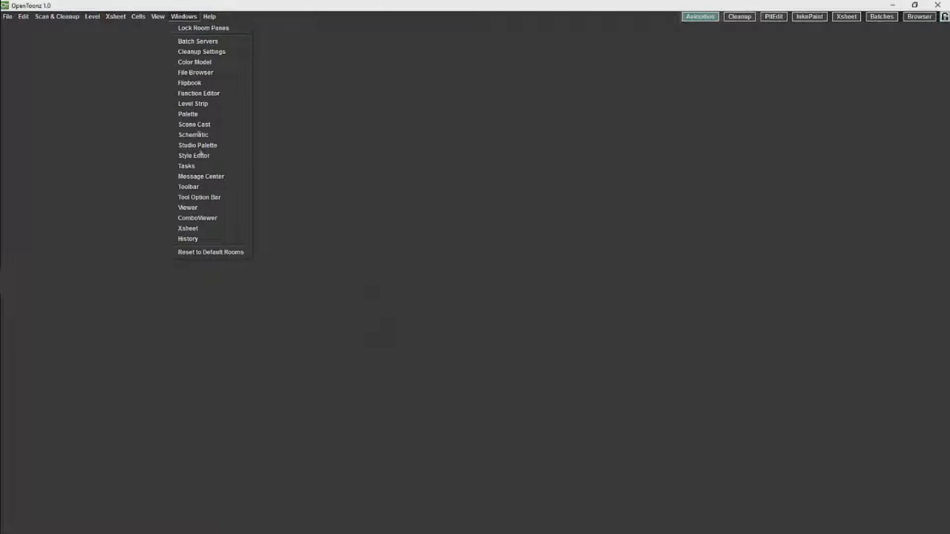
mouse_move(197, 144)
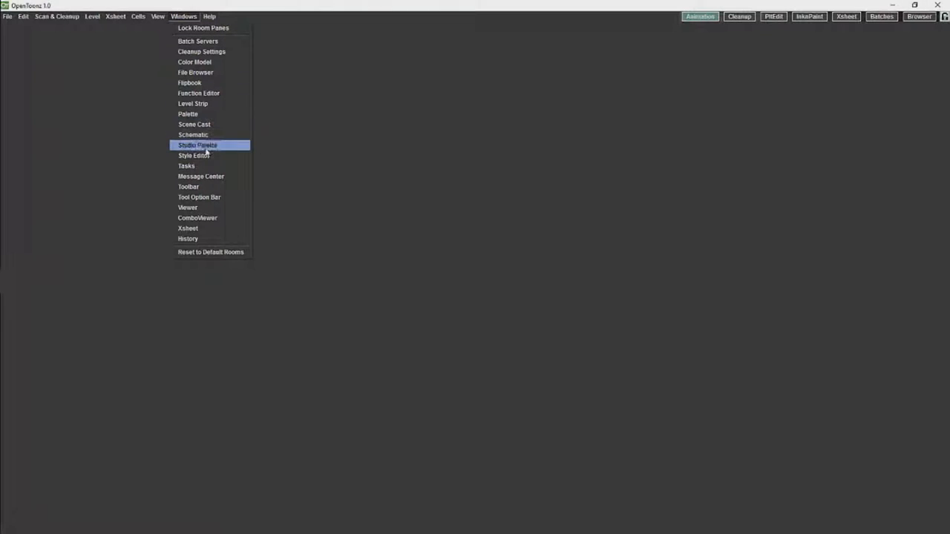
mouse_move(207, 156)
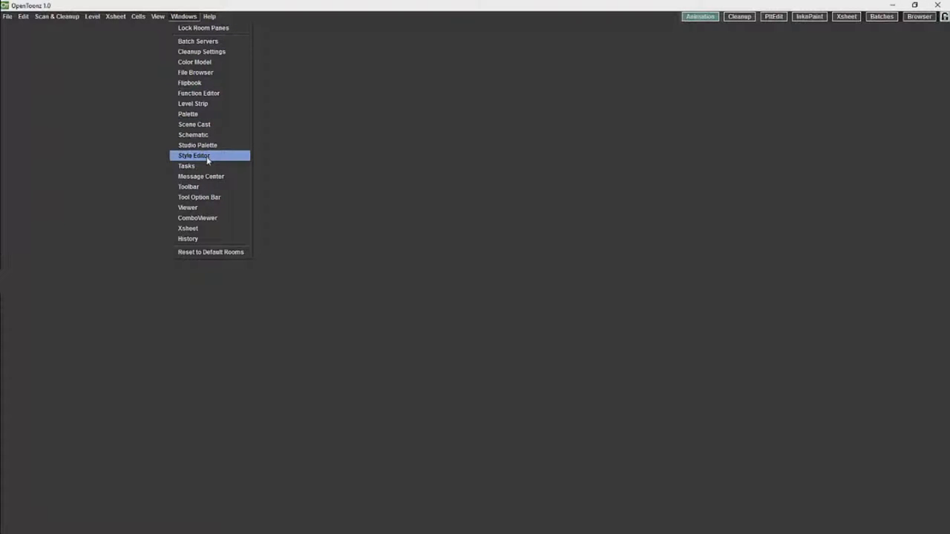
mouse_move(194, 124)
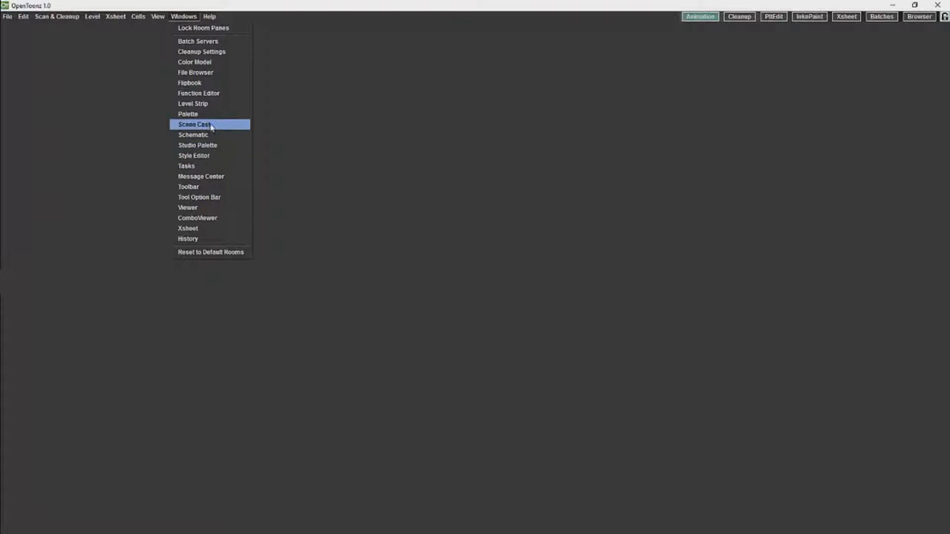
mouse_move(200, 167)
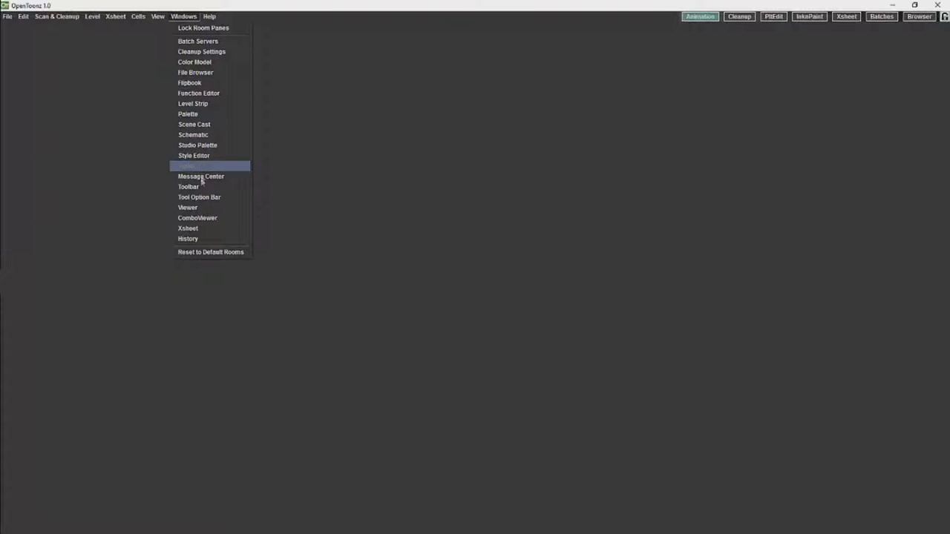
Step: Add an Xsheet panel and a ComboViewer to the Animation room from the Windows menu
left_click(188, 167)
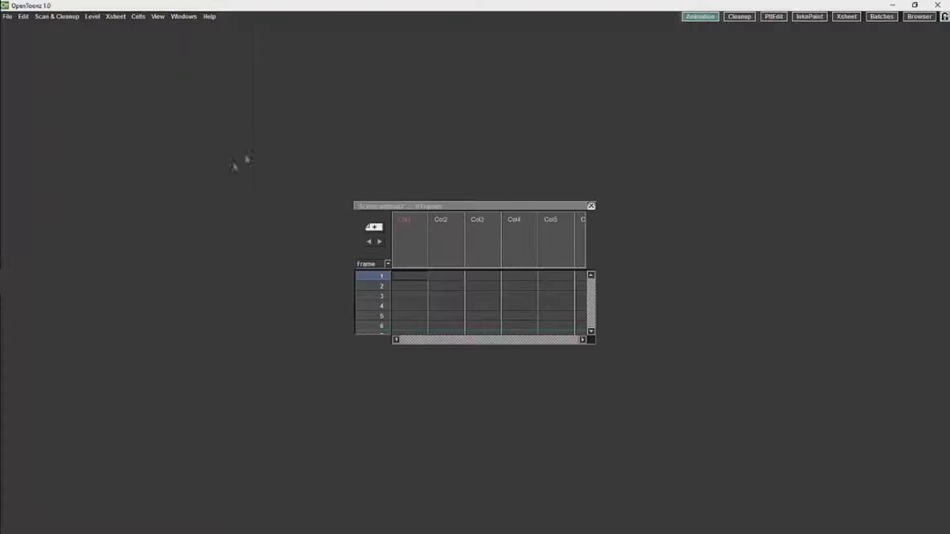
left_click(183, 17)
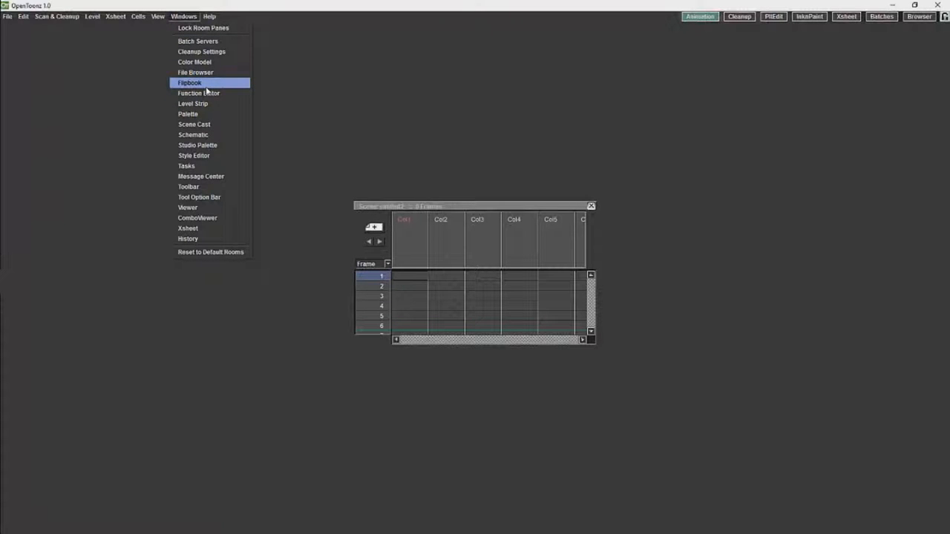
mouse_move(197, 217)
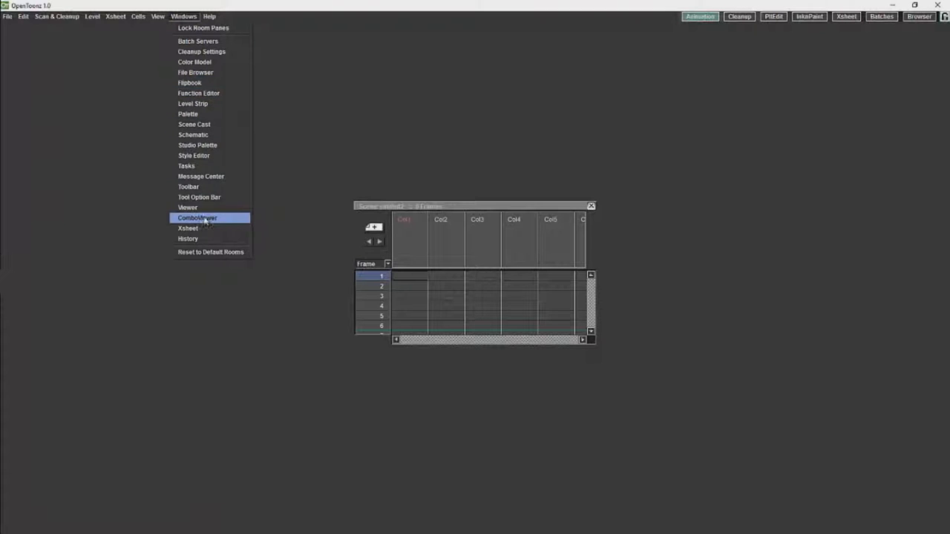
left_click(197, 218)
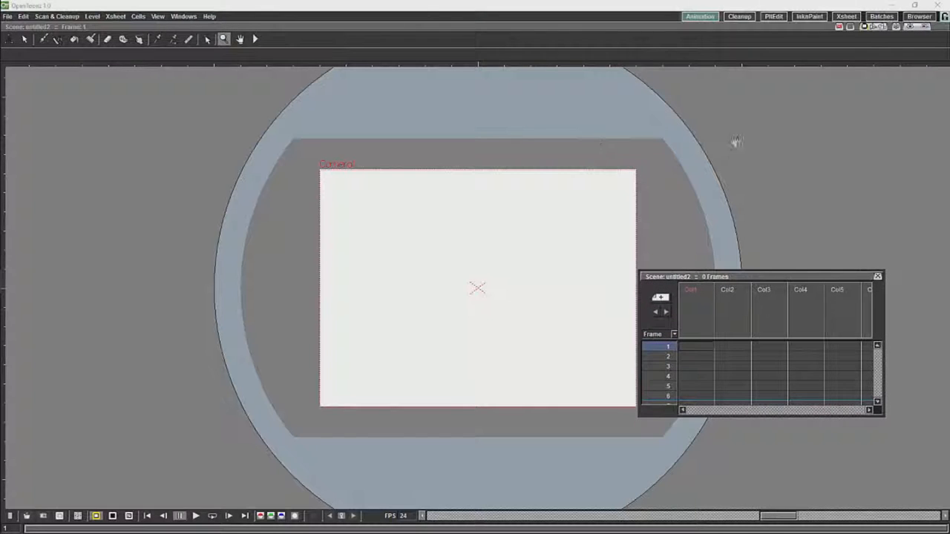
mouse_move(804, 156)
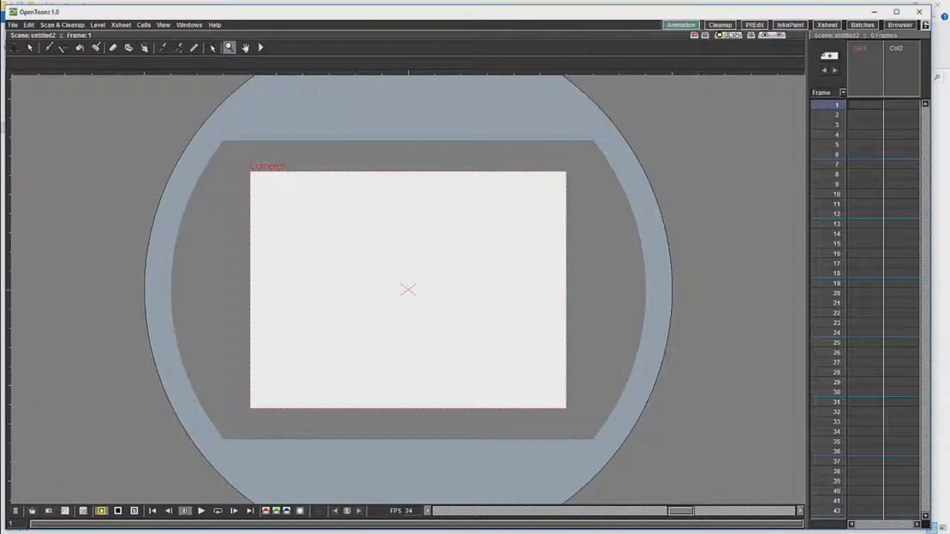
Step: Add the Toolbar panel to the Animation room from the Windows menu
left_click(189, 24)
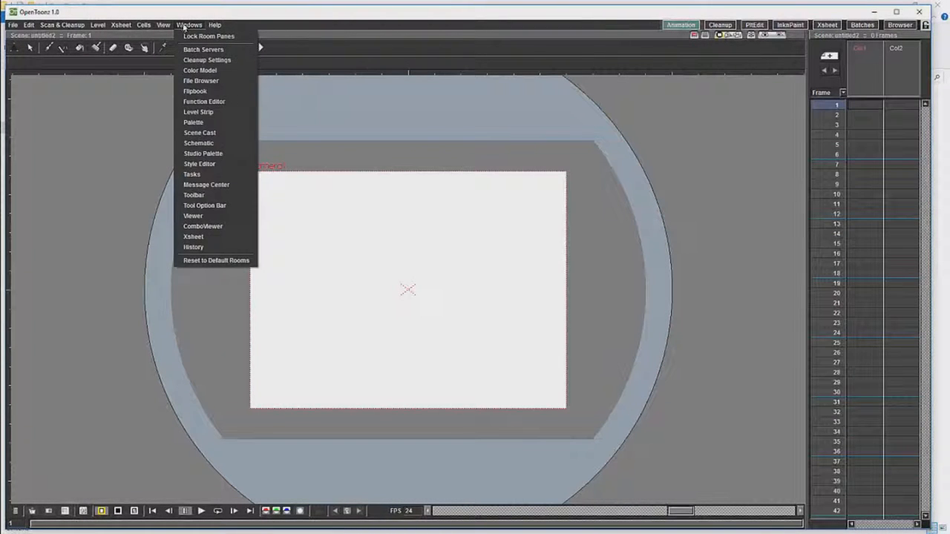
mouse_move(204, 102)
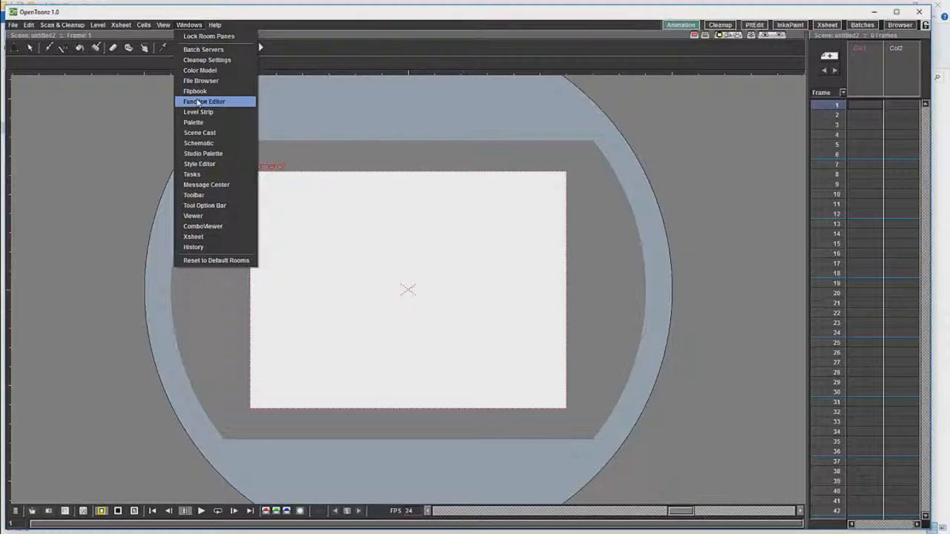
mouse_move(191, 173)
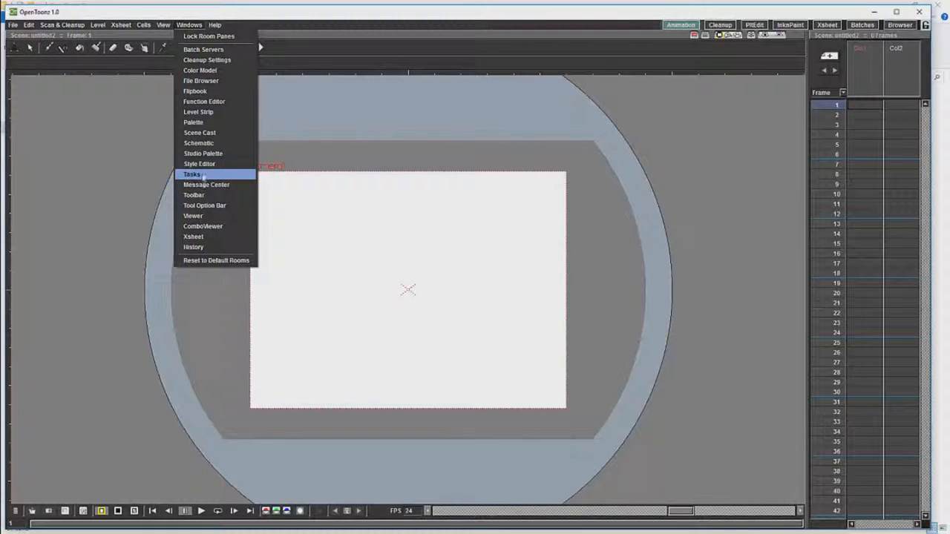
mouse_move(194, 194)
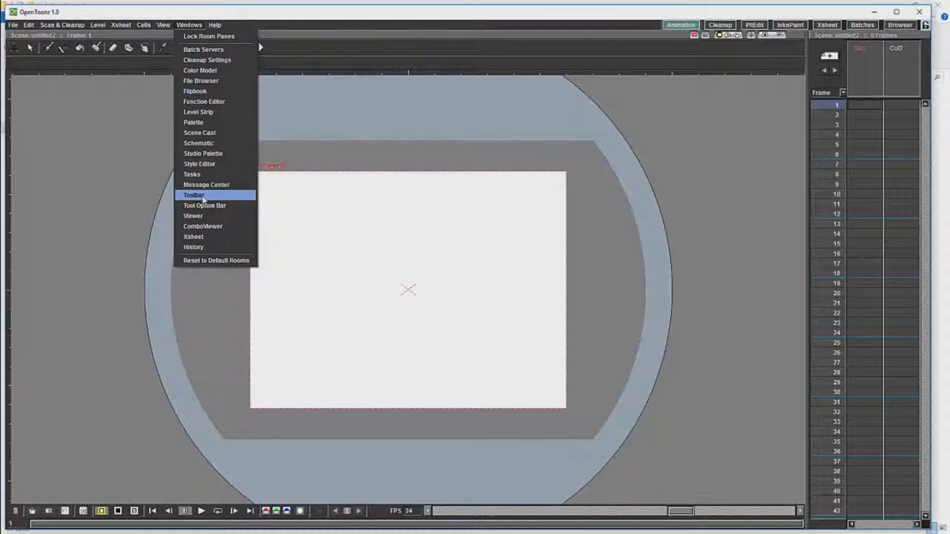
left_click(193, 194)
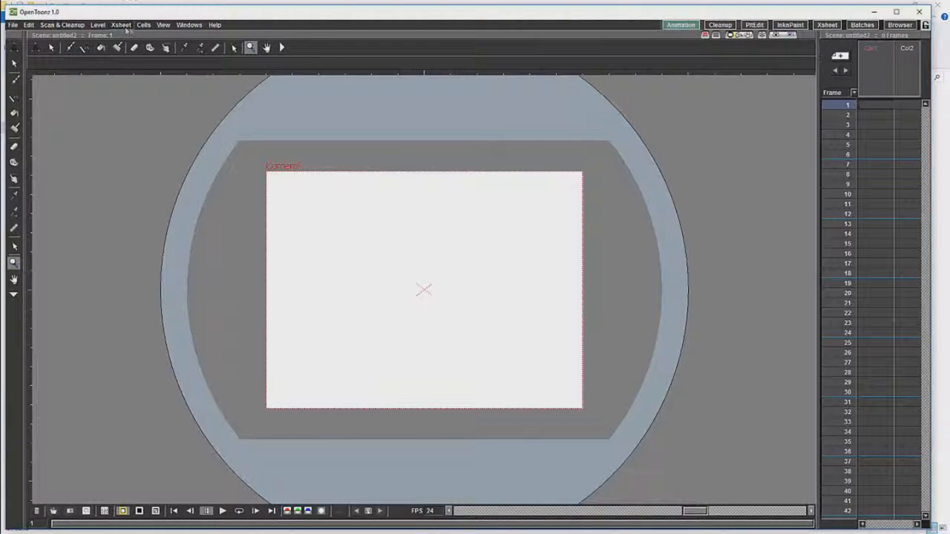
Step: Add the Level Palette and then the Level Strip panel to the room
left_click(188, 24)
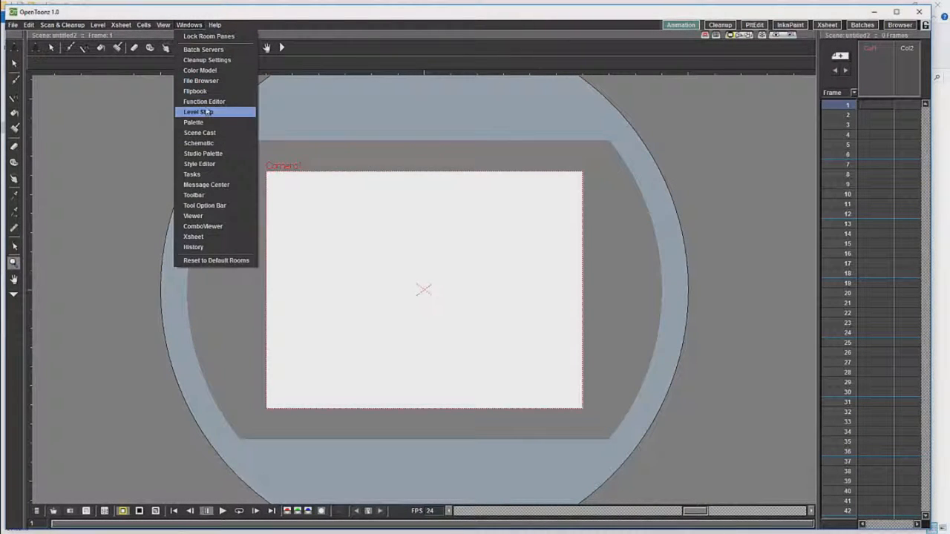
mouse_move(194, 123)
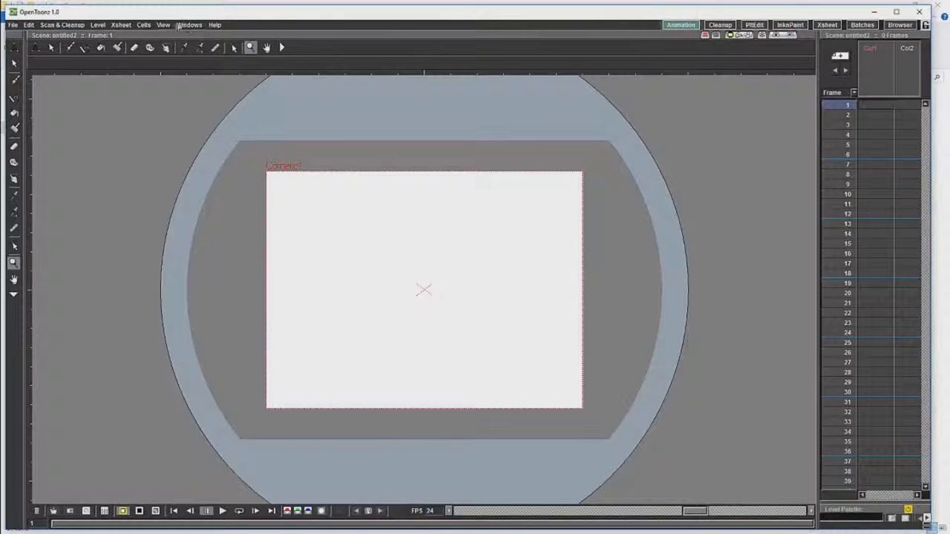
left_click(189, 24)
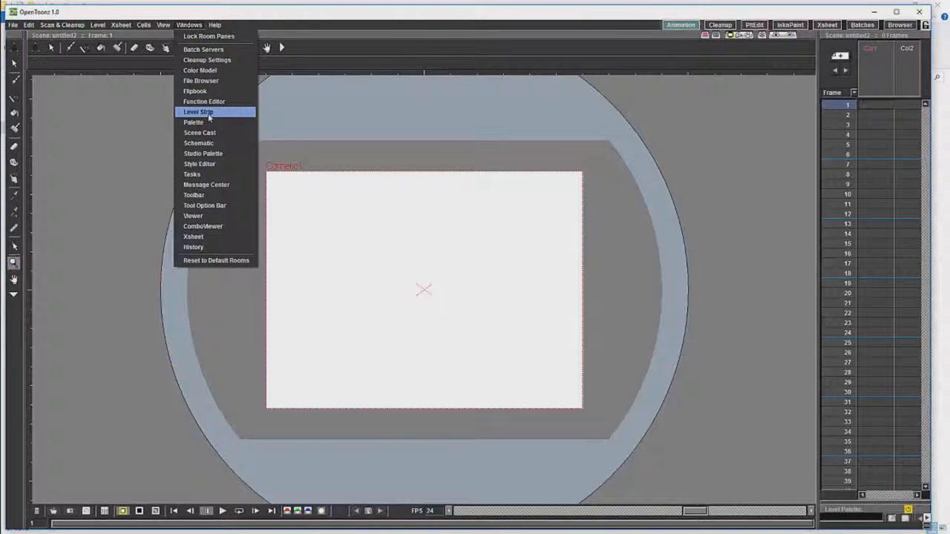
left_click(198, 112)
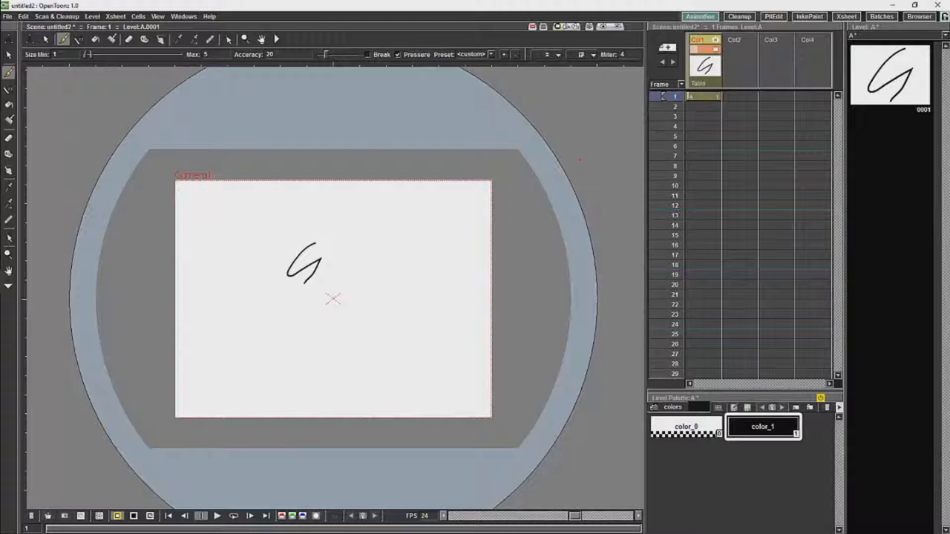
left_click(8, 17)
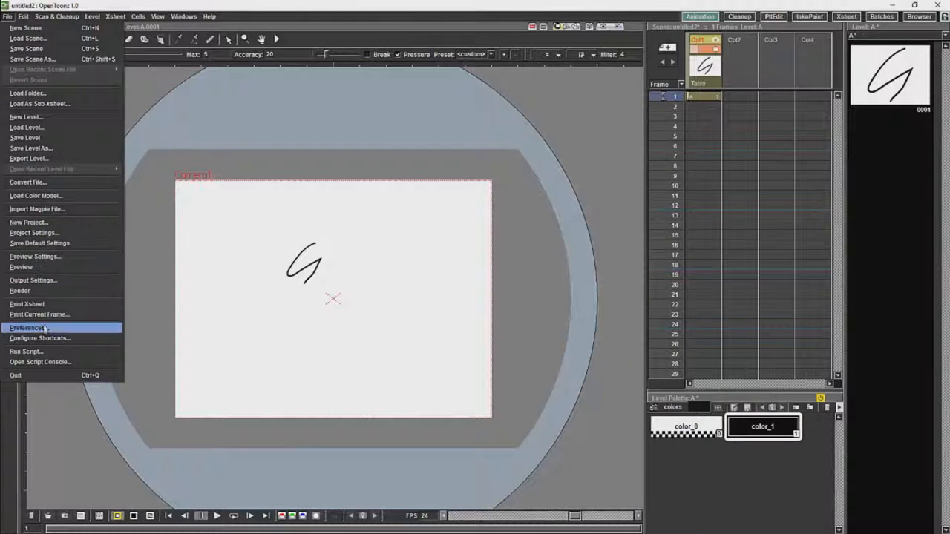
left_click(28, 328)
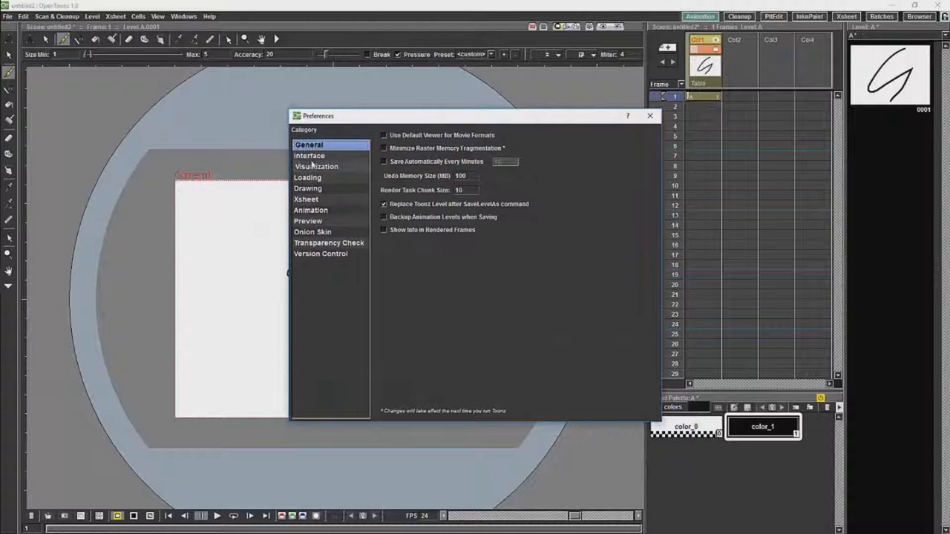
left_click(309, 155)
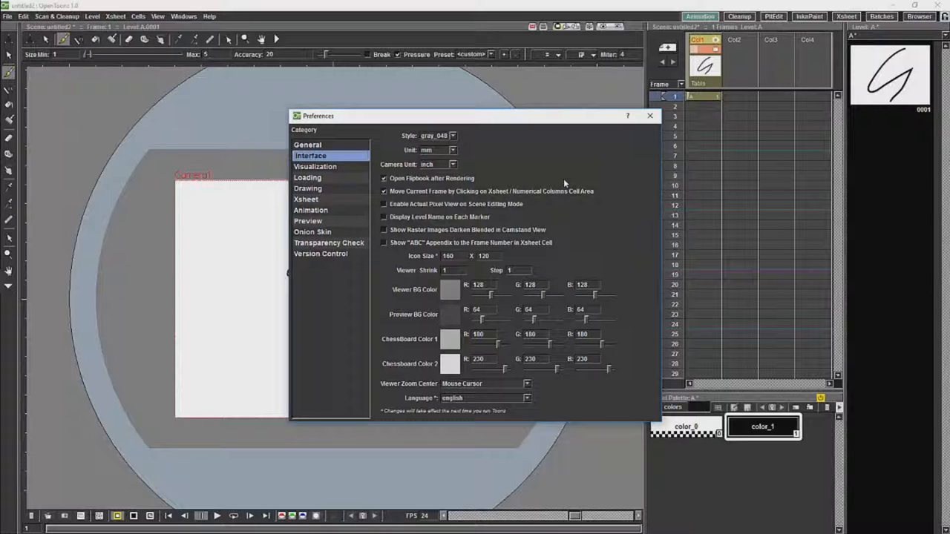
mouse_move(675, 176)
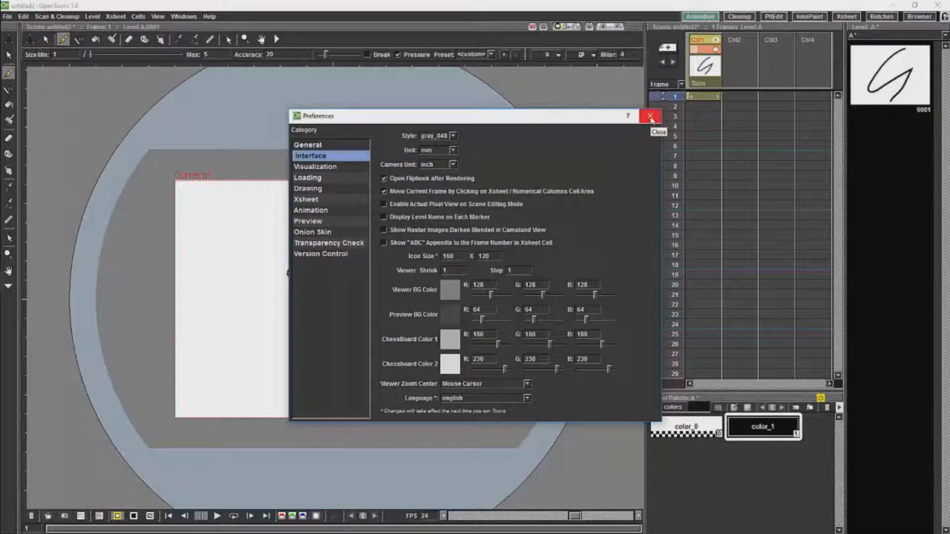
left_click(651, 117)
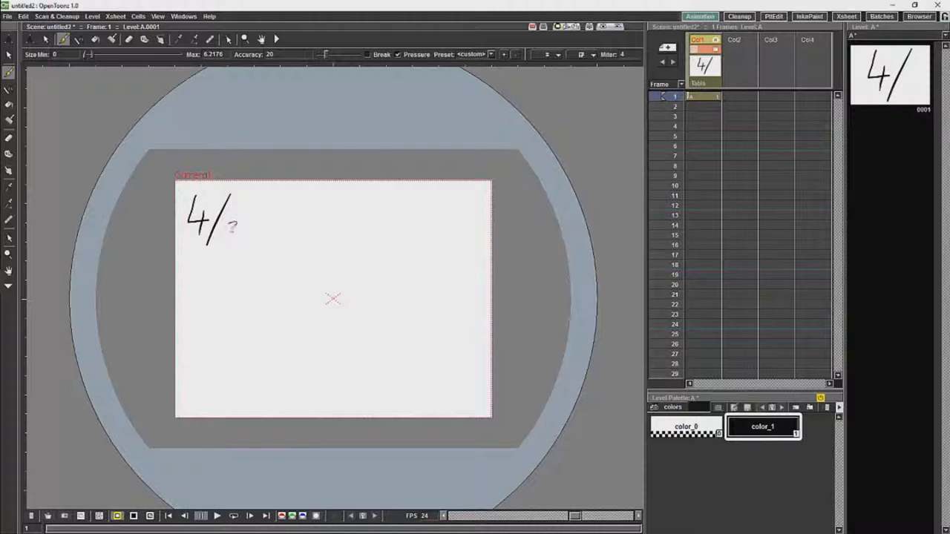
Step: Finish handwriting 4/3, write 16/9 below it and start 1.85 underneath with the Brush
left_click_drag(223, 245, 238, 219)
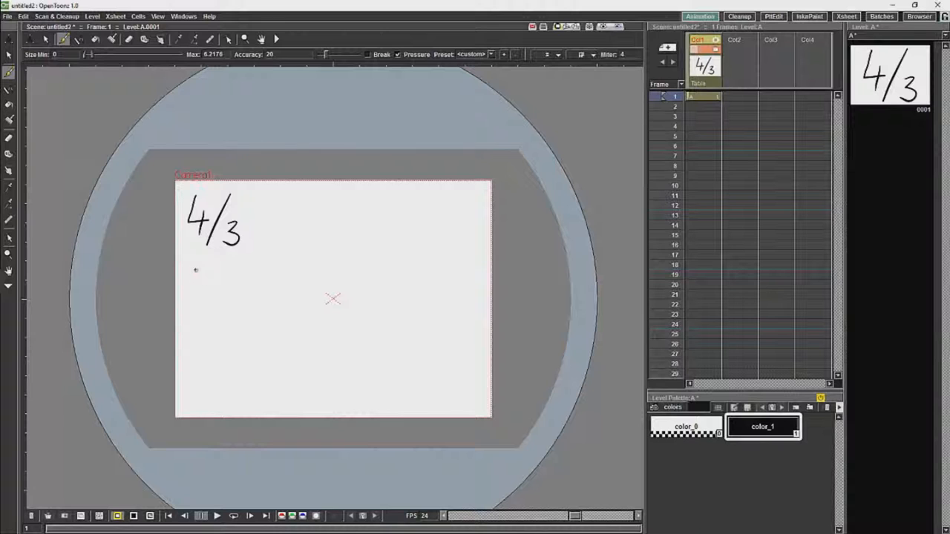
left_click_drag(192, 267, 214, 296)
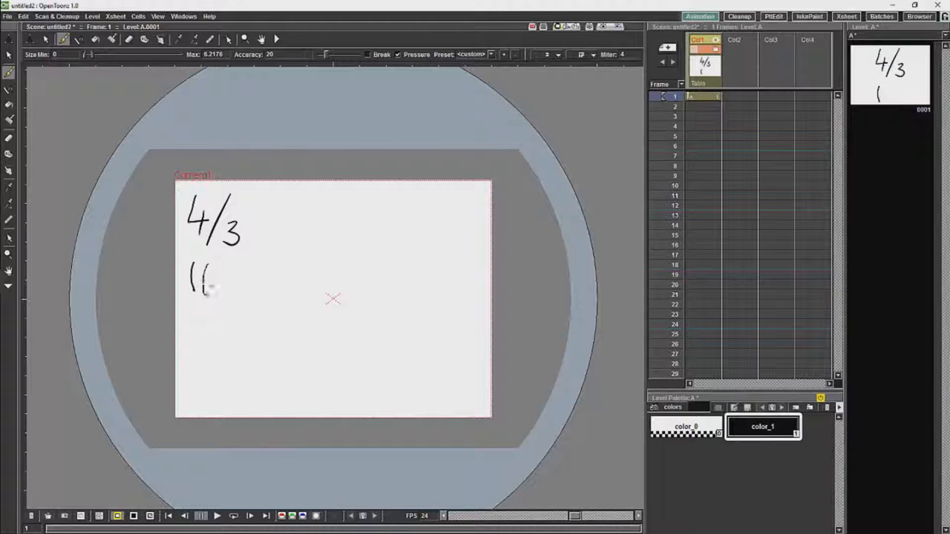
left_click_drag(200, 282, 245, 286)
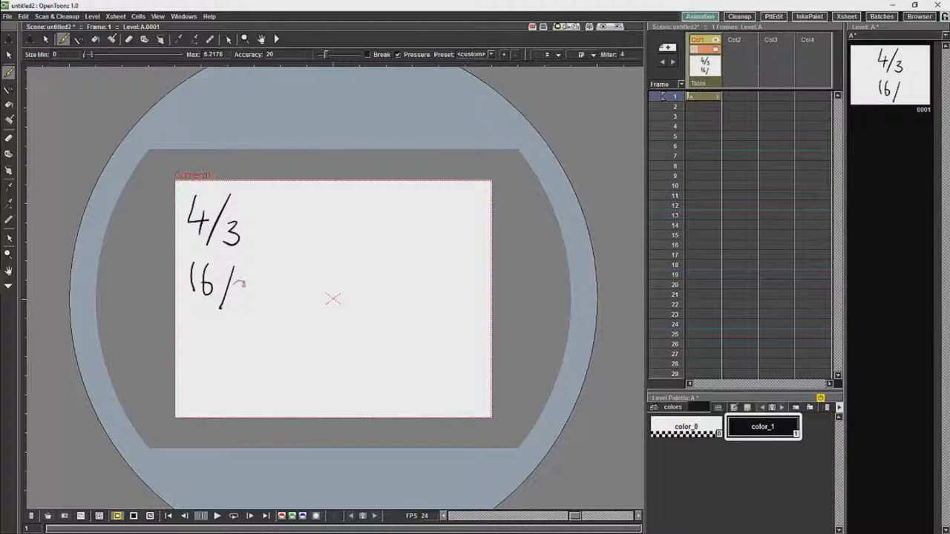
left_click_drag(245, 293, 252, 286)
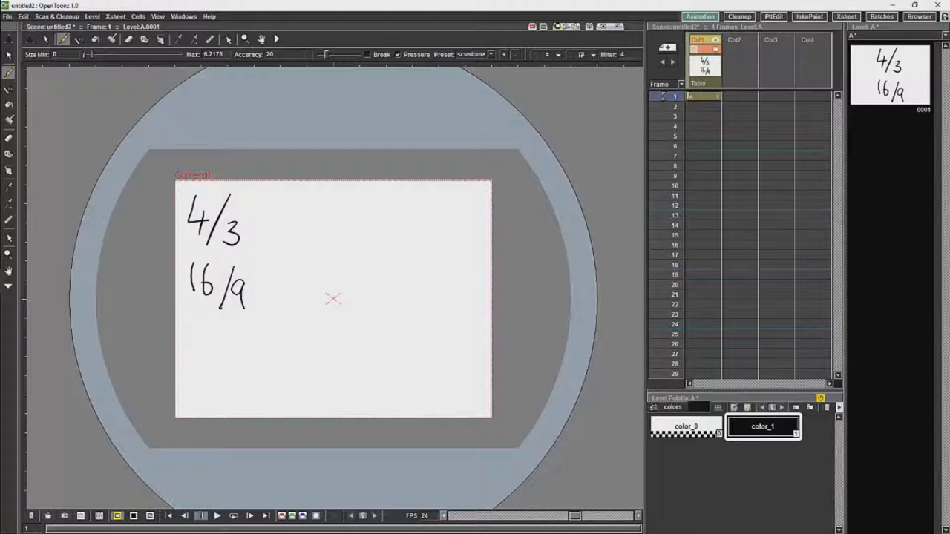
left_click_drag(192, 325, 201, 345)
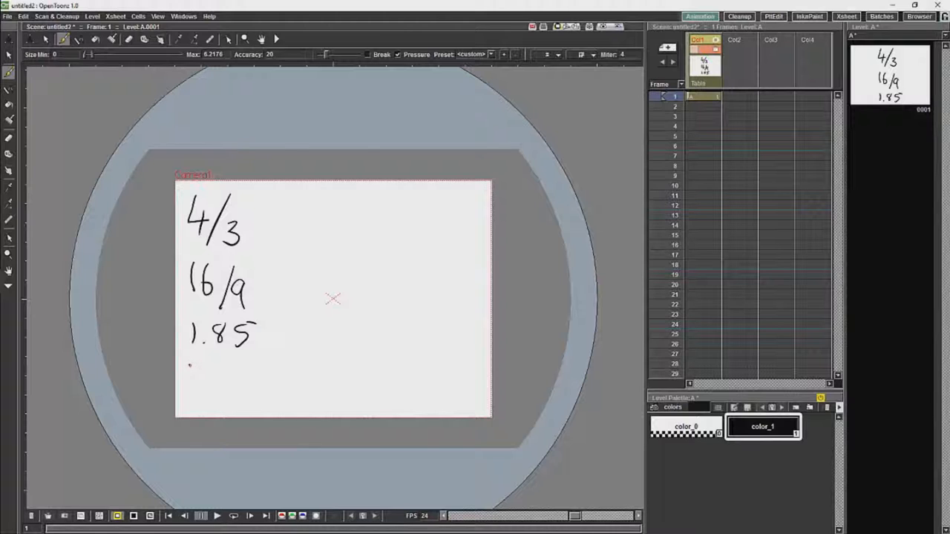
Step: Handwrite 2.35/2.39 as a fourth line below 1.85
left_click_drag(189, 364, 219, 382)
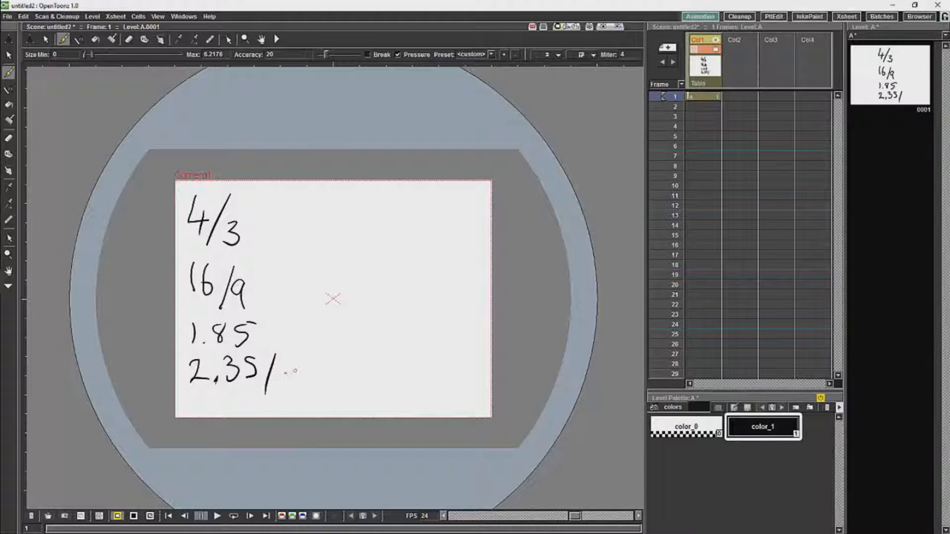
left_click_drag(286, 371, 330, 375)
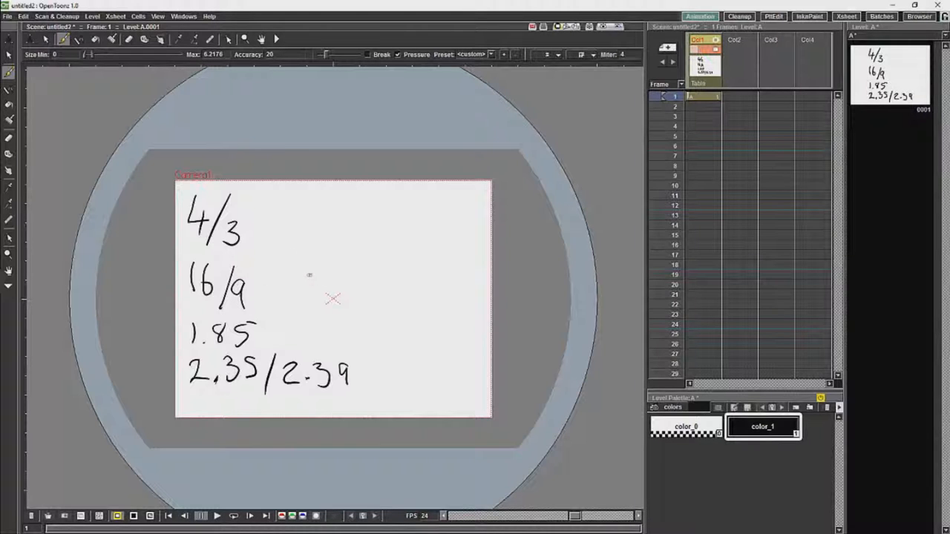
Step: Handwrite 1.777777 beside 16/9 and 1.3333 beside 4/3
left_click_drag(311, 271, 308, 306)
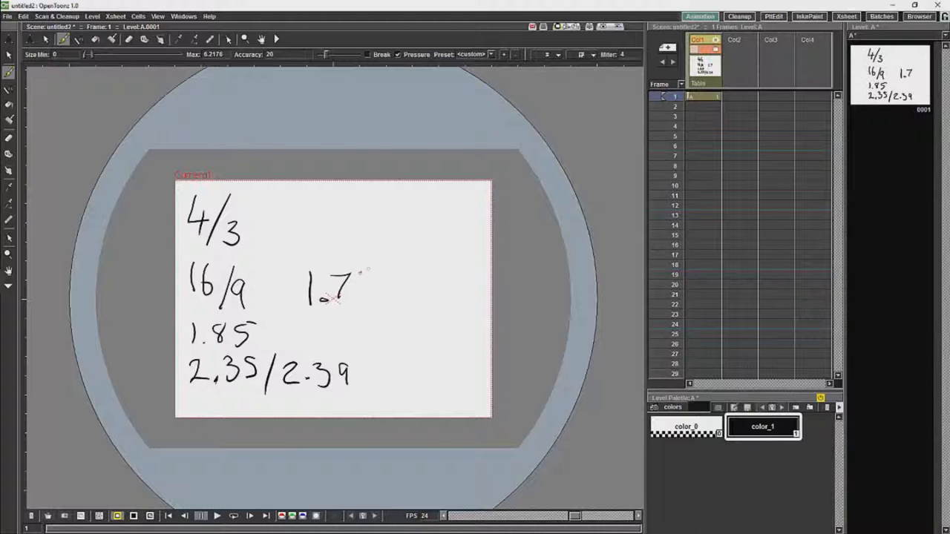
left_click_drag(353, 286, 442, 286)
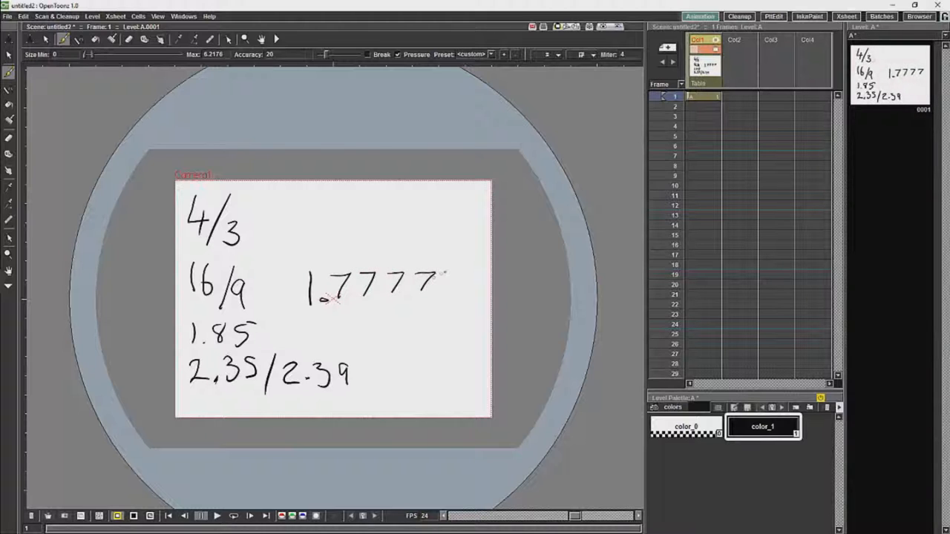
left_click_drag(431, 278, 482, 279)
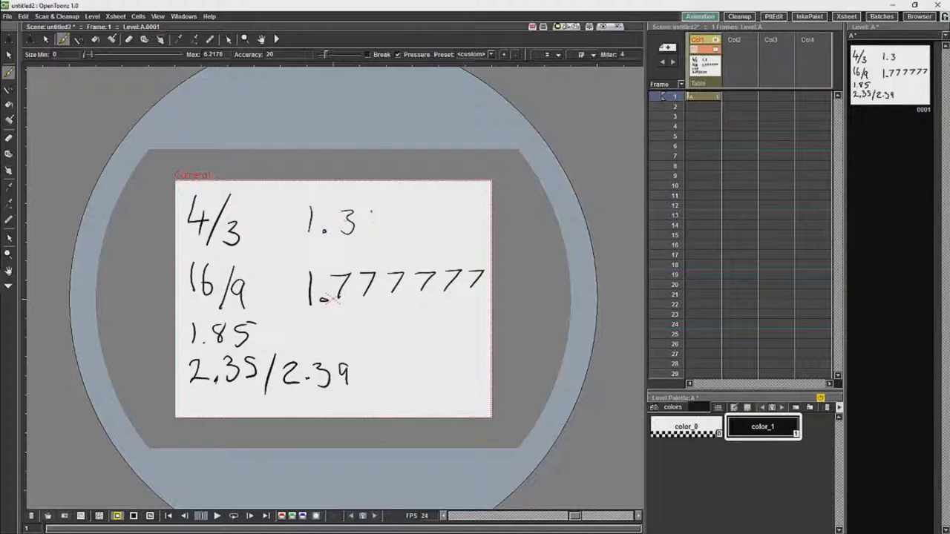
left_click_drag(364, 219, 445, 219)
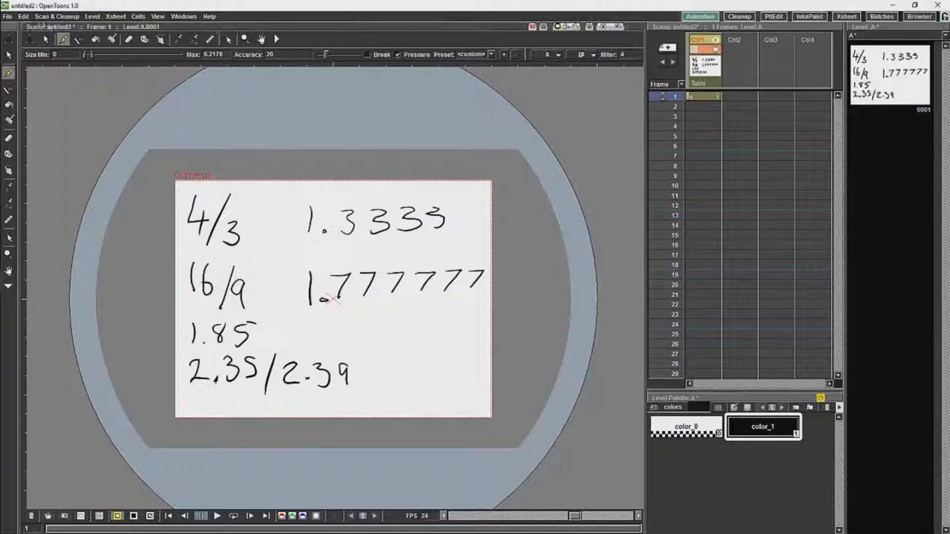
left_click(8, 16)
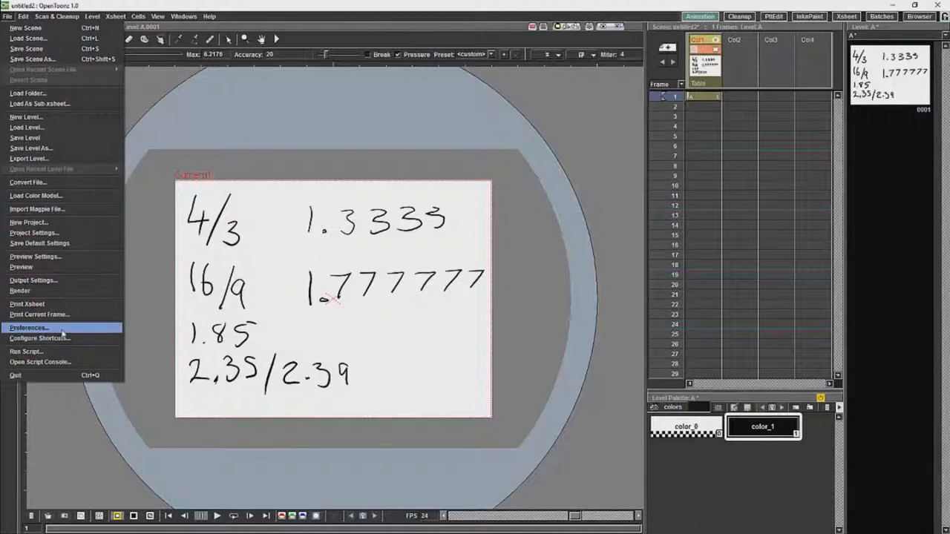
Step: In Preferences > Interface, set the level strip Icon Size to 106 x 60 and close
left_click(29, 328)
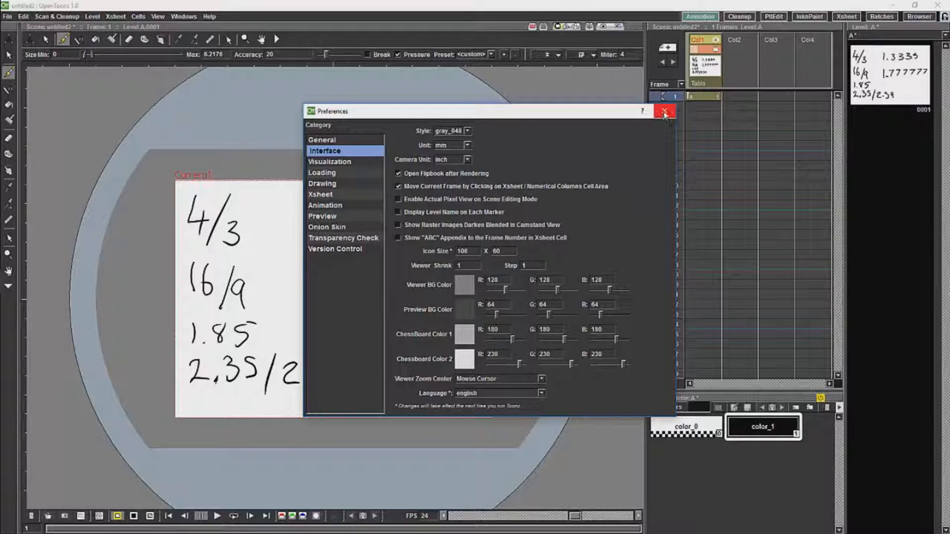
left_click(664, 111)
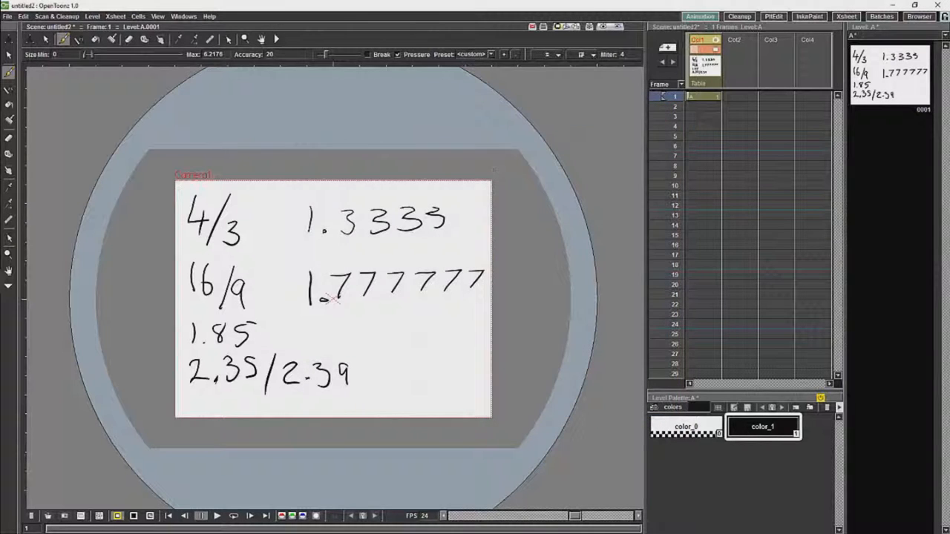